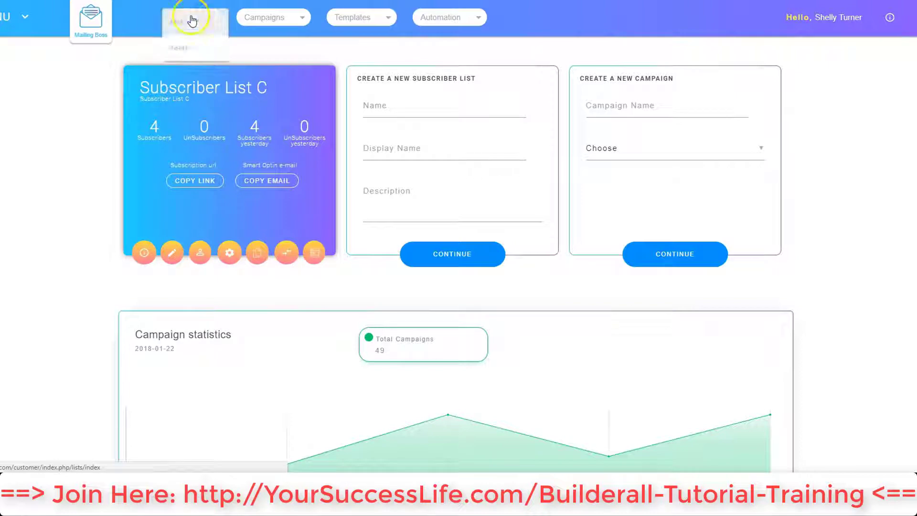
# - Go to the Lists overview showing Subscriber List C, B, A and the other lists
pyautogui.click(189, 17)
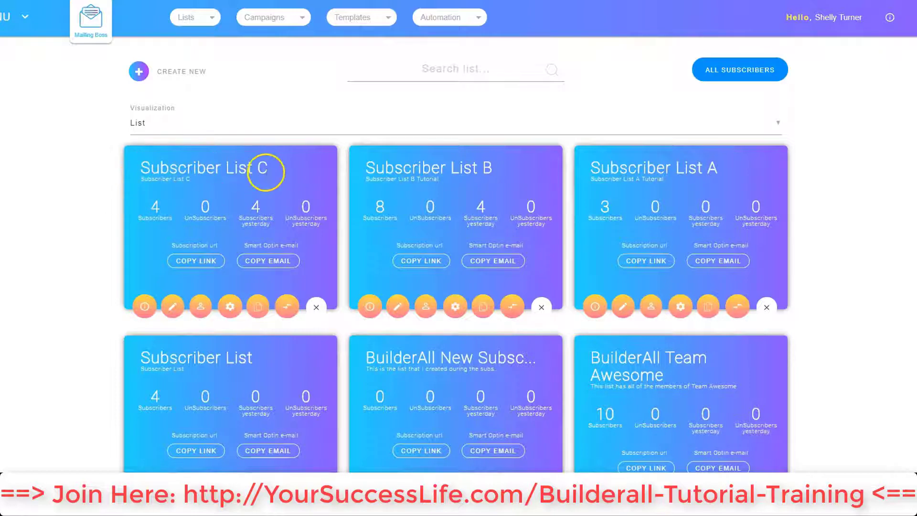
pyautogui.moveTo(138, 123)
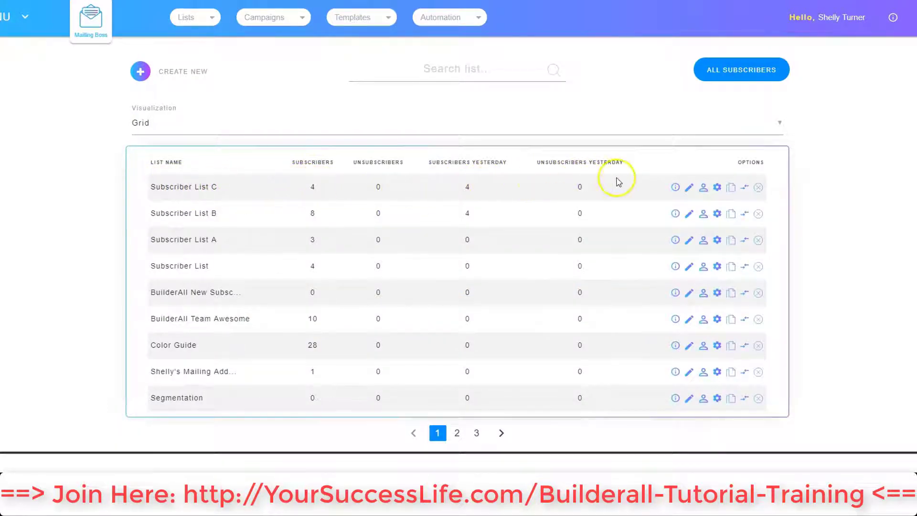
pyautogui.moveTo(706, 187)
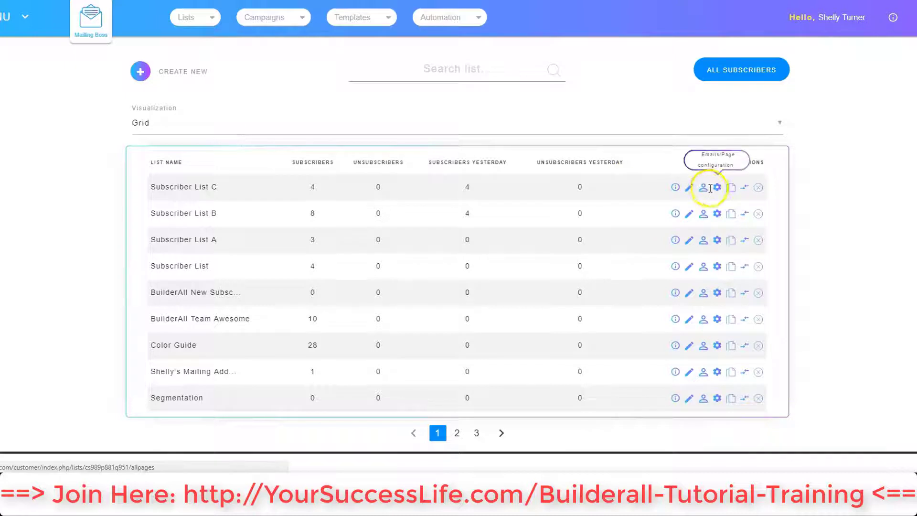
pyautogui.moveTo(703, 197)
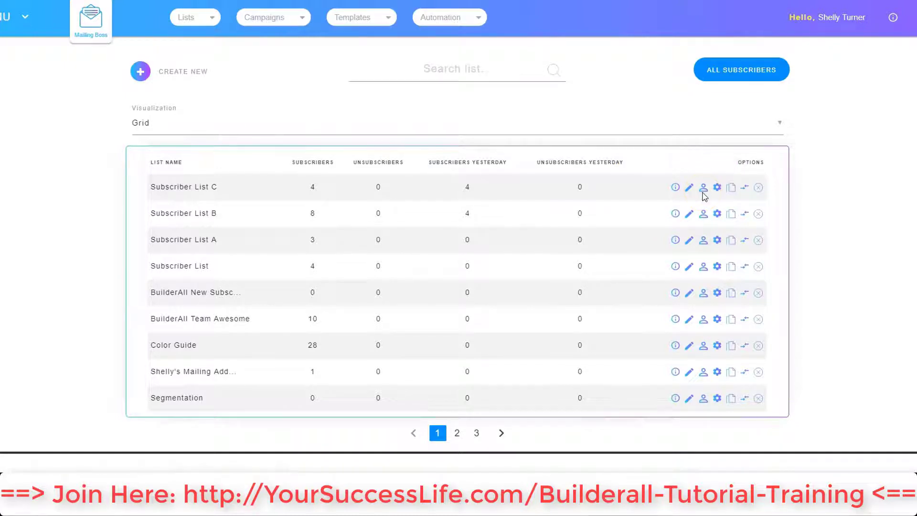
pyautogui.moveTo(703, 187)
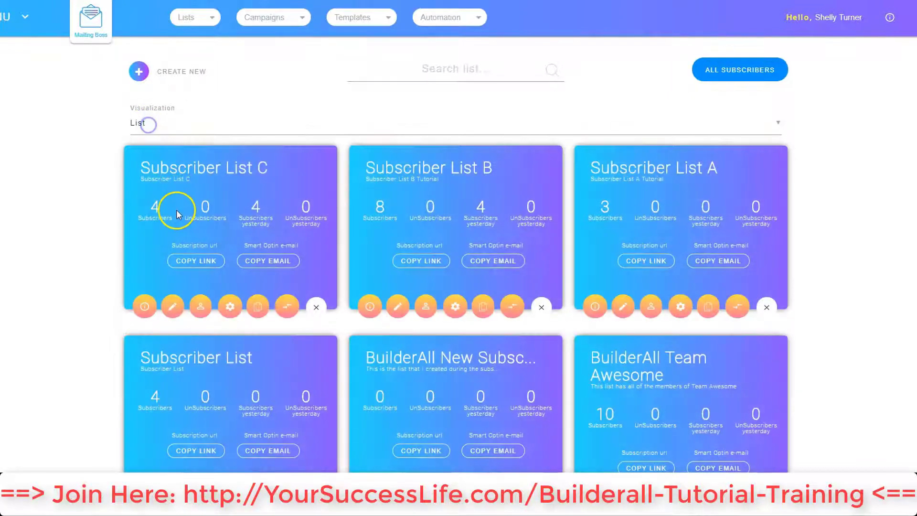
pyautogui.moveTo(225, 170)
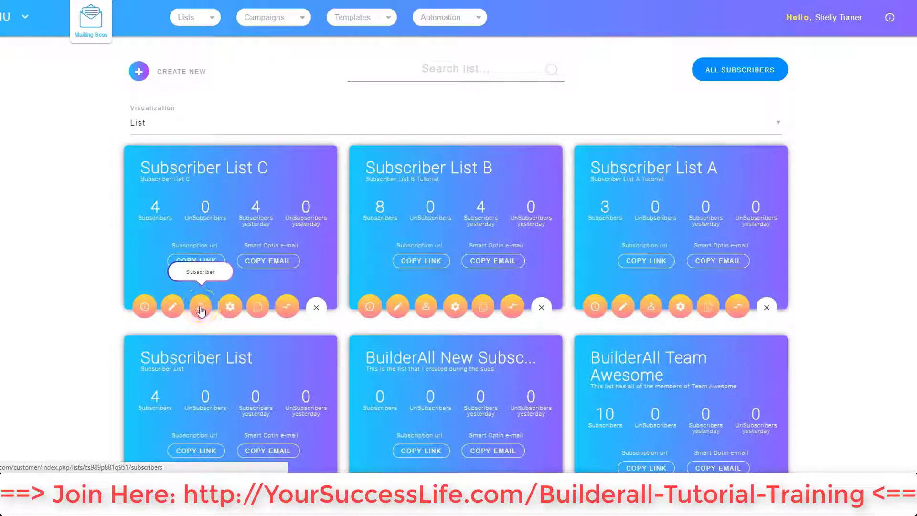
# - Show Subscriber List C's subscribers page with its four confirmed entries
pyautogui.click(201, 307)
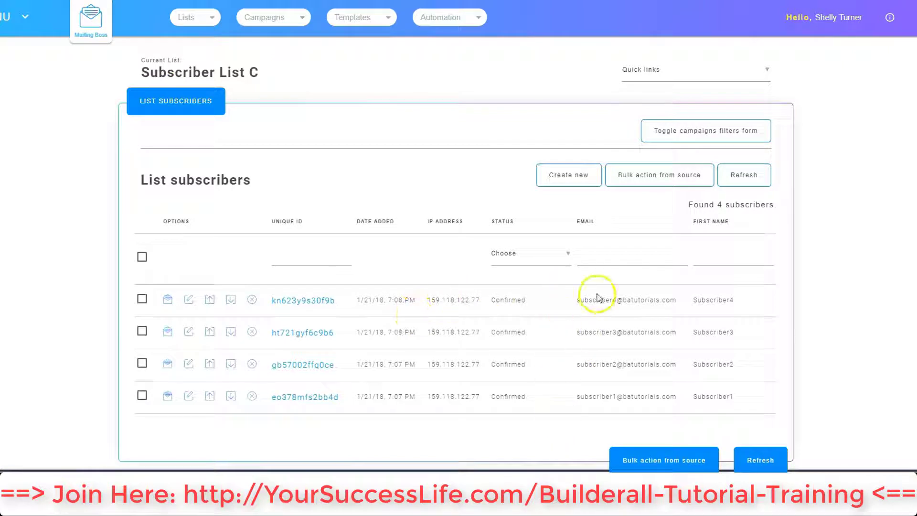
pyautogui.moveTo(604, 359)
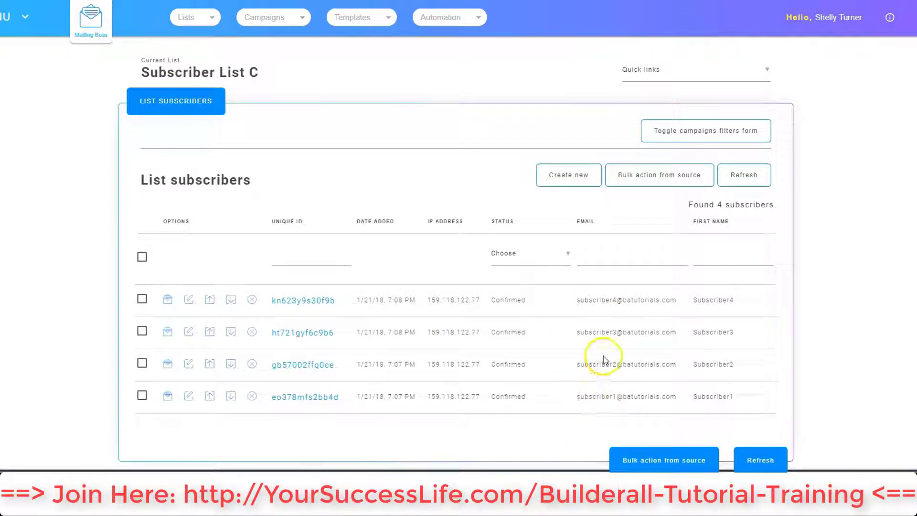
pyautogui.moveTo(598, 299)
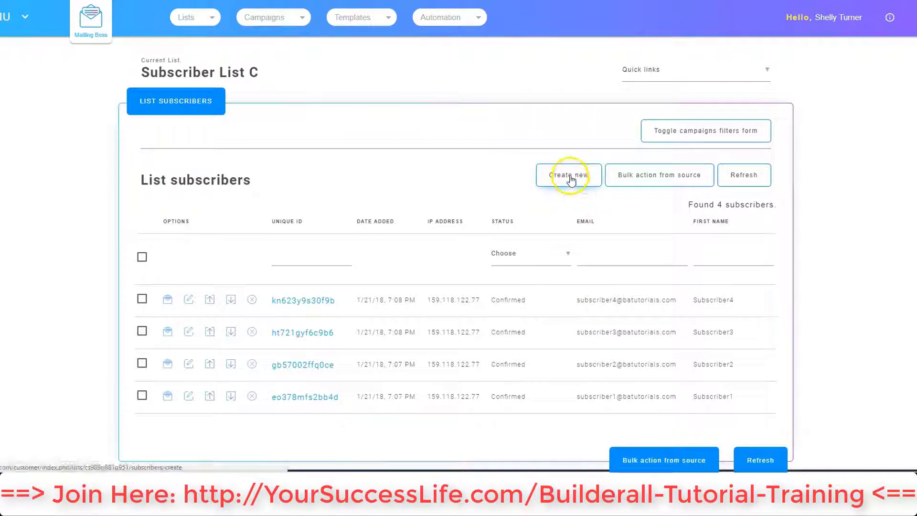
# - Create subscriber Subscriber5 with status Confirmed in Subscriber List C and save it
pyautogui.click(568, 175)
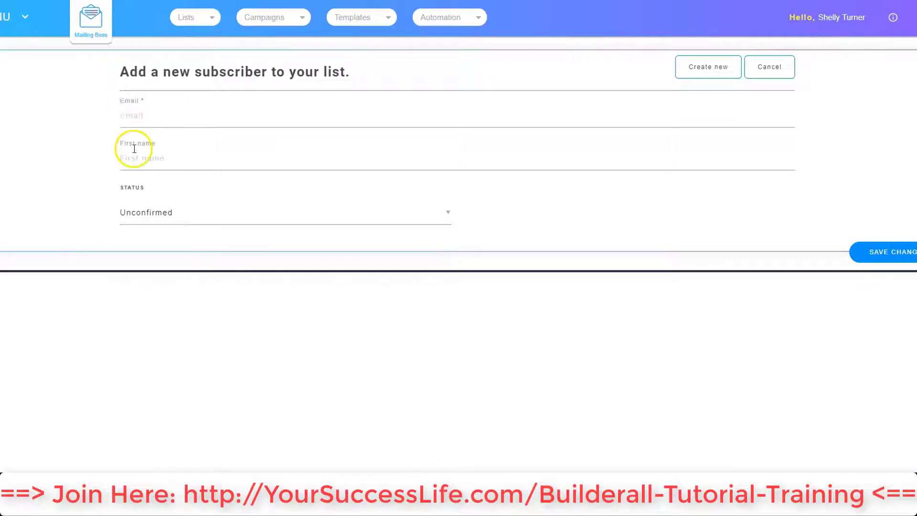
pyautogui.moveTo(161, 233)
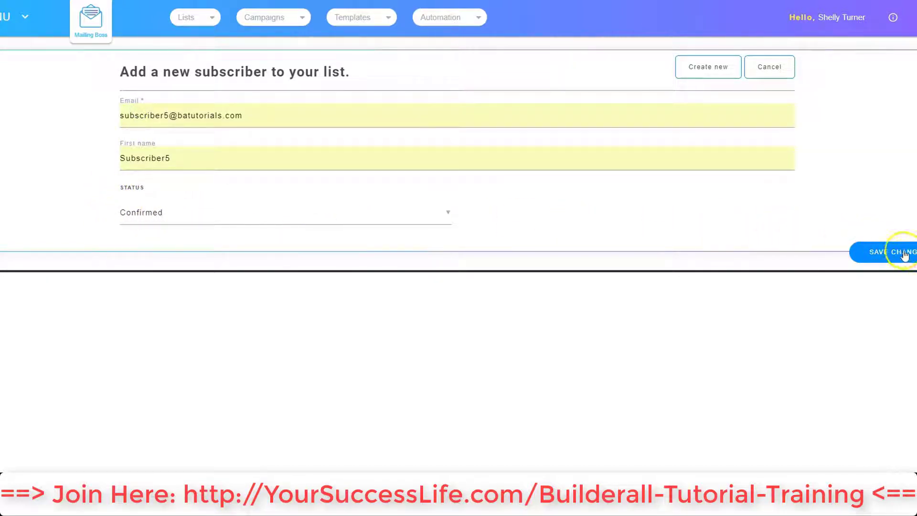
pyautogui.click(899, 251)
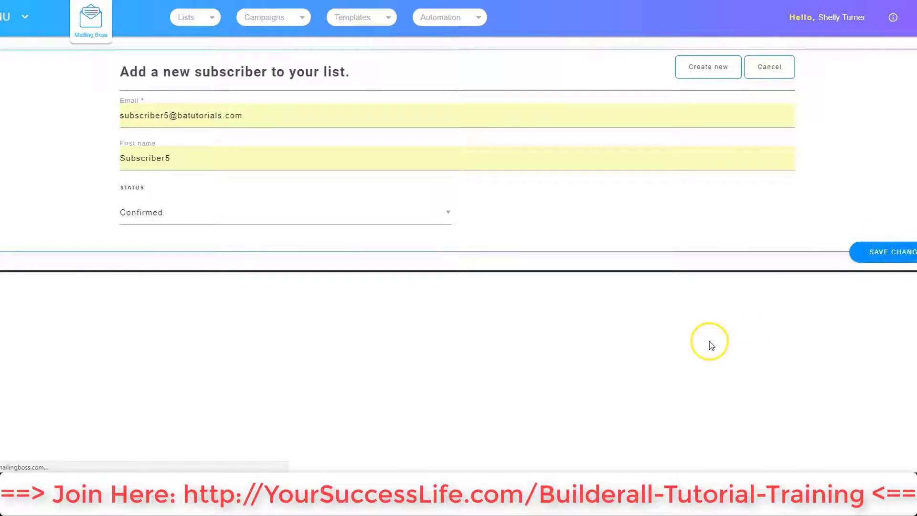
pyautogui.click(893, 252)
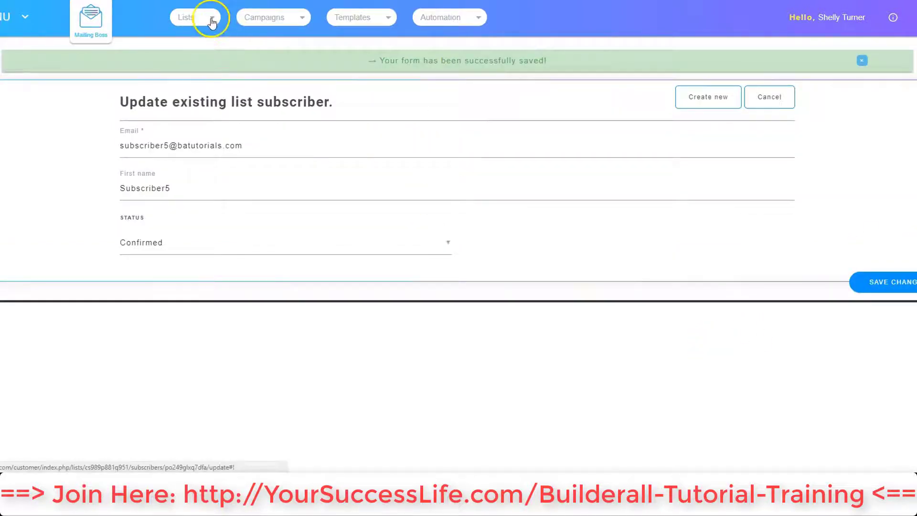
# - Return to Subscriber List C's subscribers, now five with Subscriber5 at the top
pyautogui.click(193, 17)
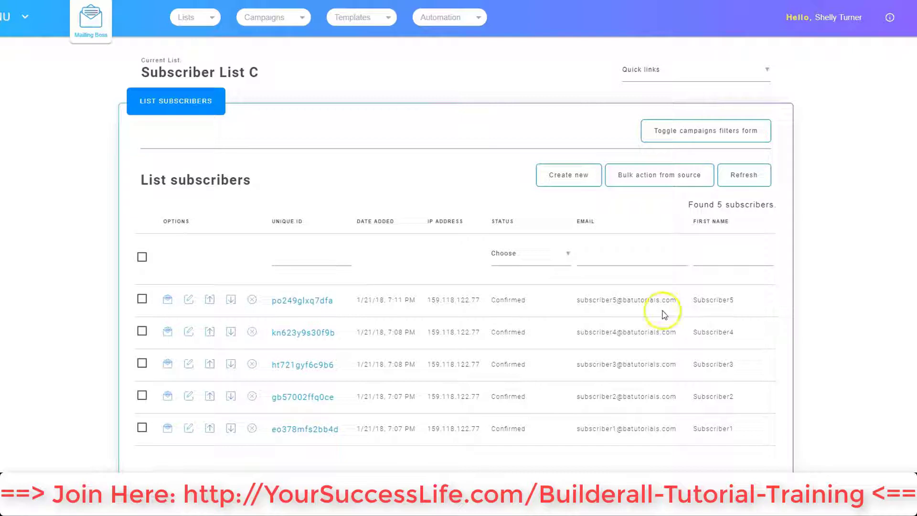
pyautogui.moveTo(673, 307)
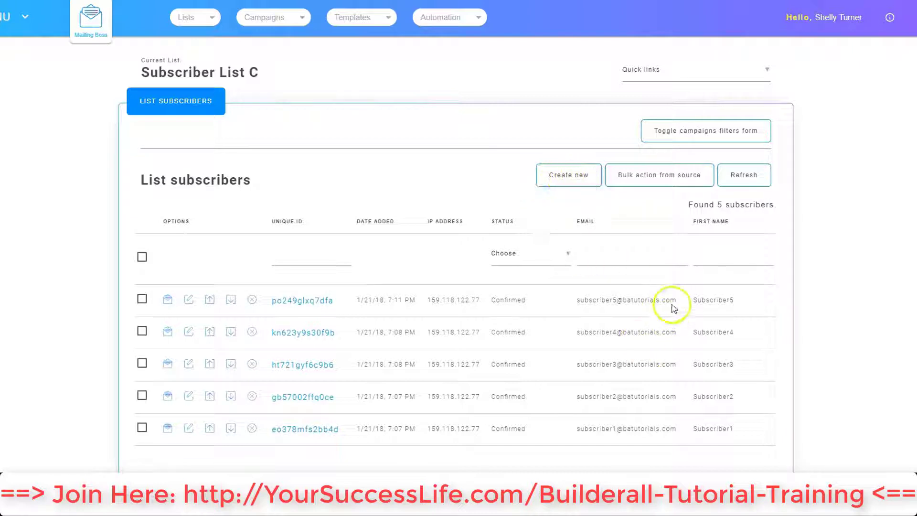
pyautogui.moveTo(640, 203)
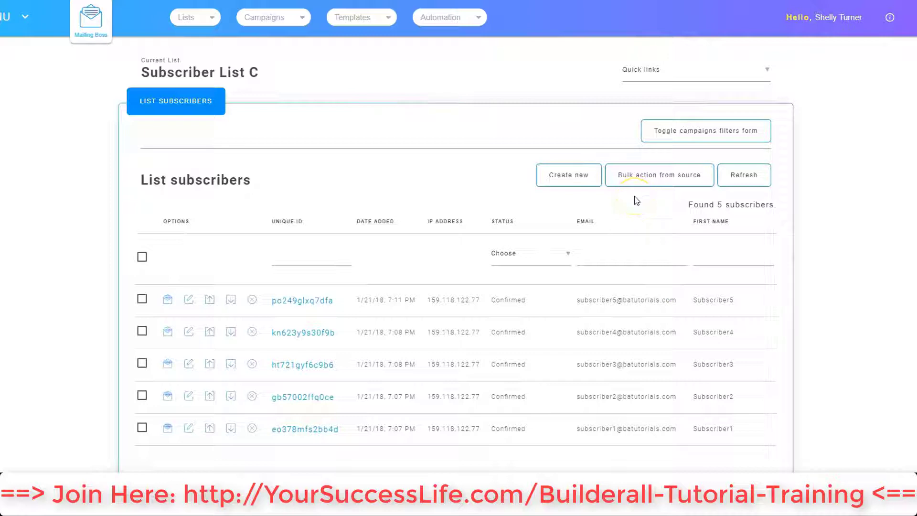
pyautogui.moveTo(630, 179)
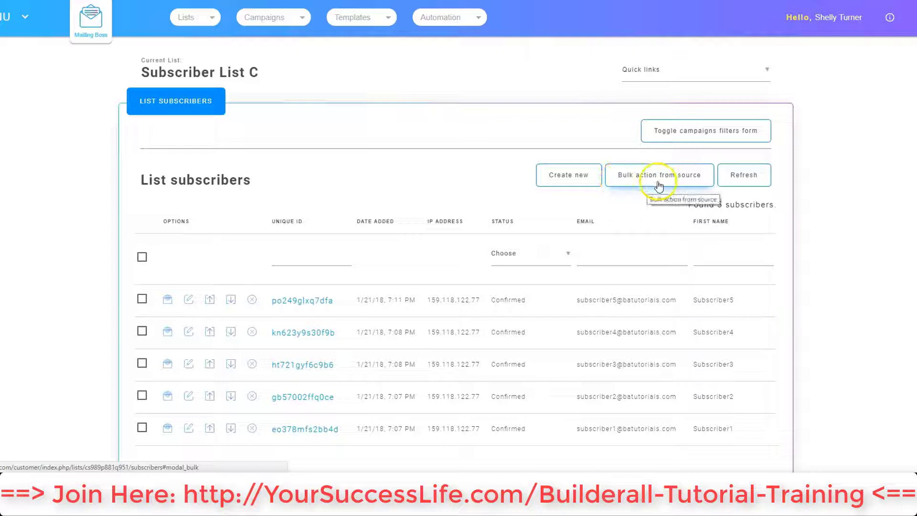
pyautogui.click(659, 175)
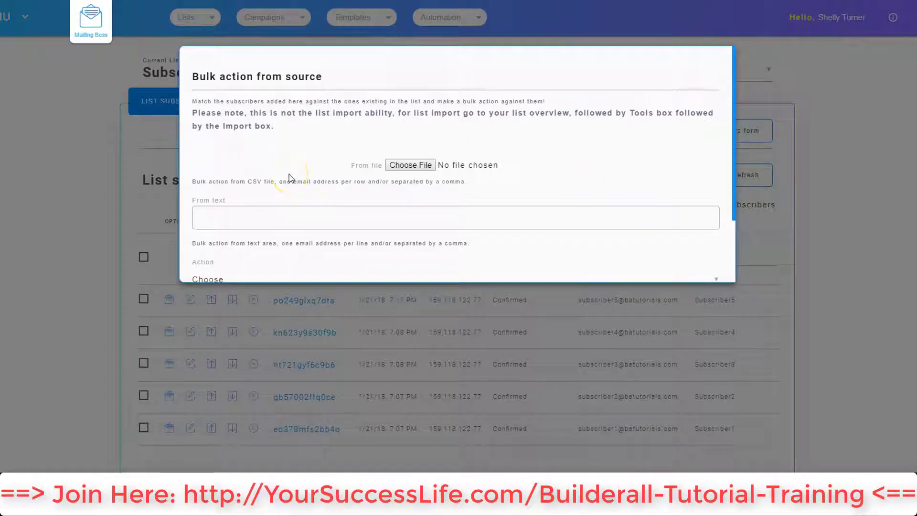
pyautogui.moveTo(311, 157)
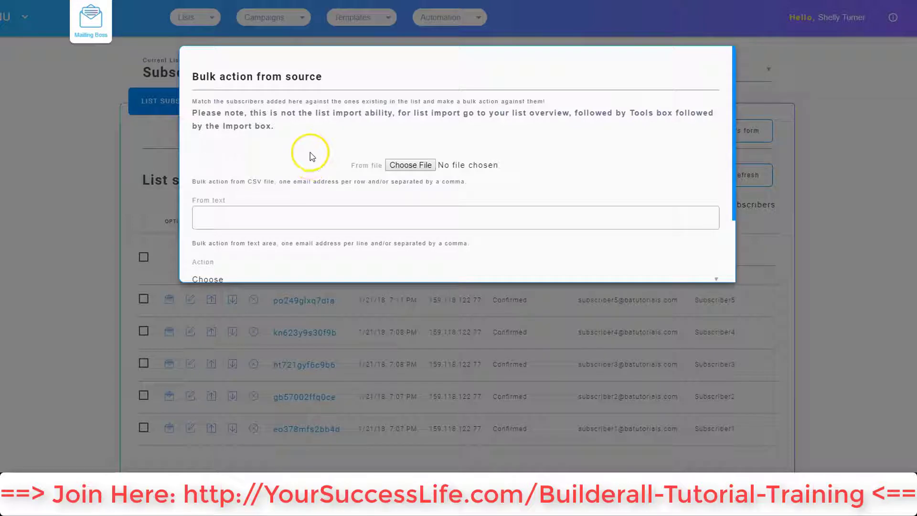
pyautogui.moveTo(363, 124)
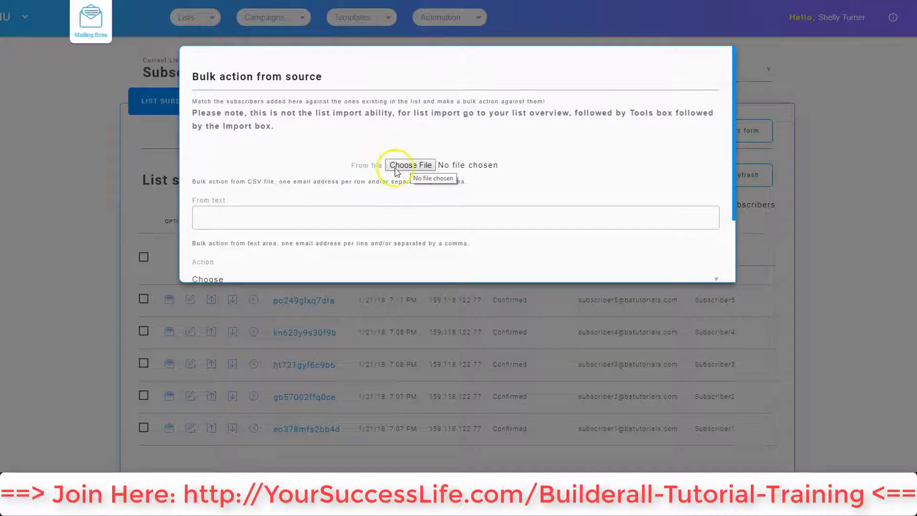
pyautogui.moveTo(252, 217)
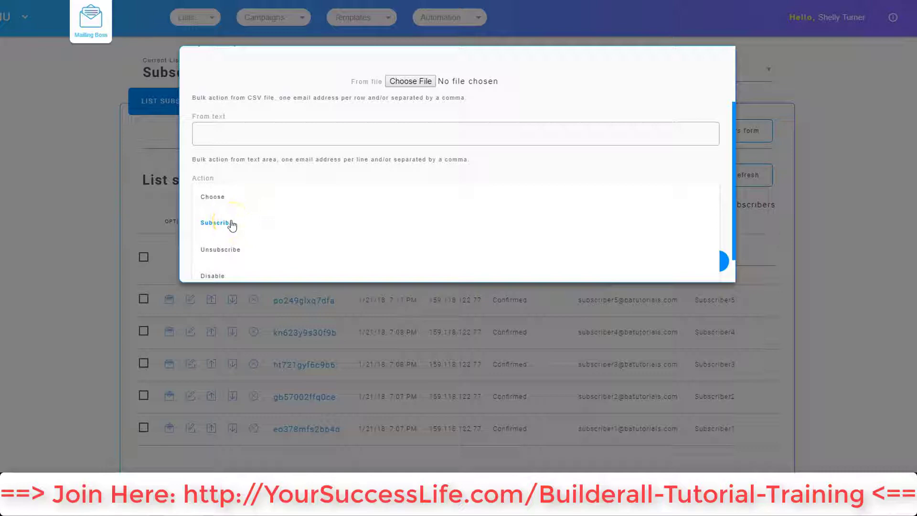
pyautogui.moveTo(233, 248)
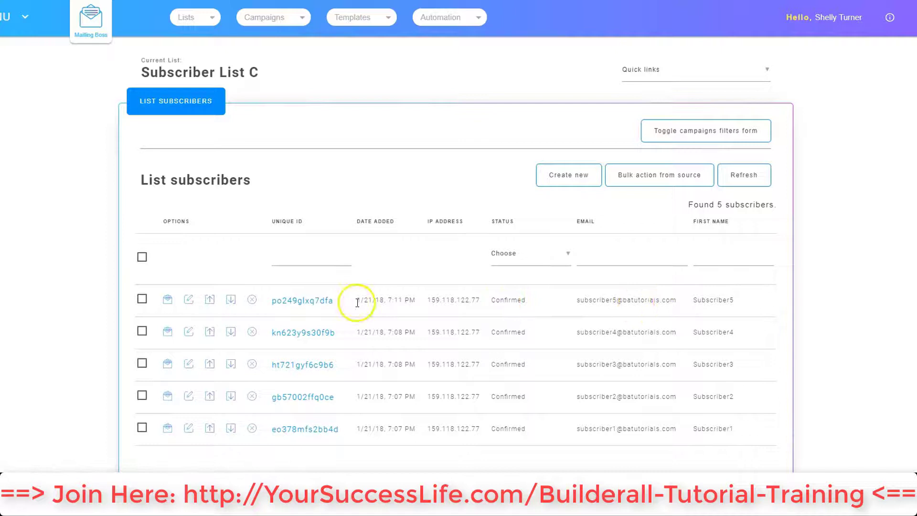
pyautogui.moveTo(296, 301)
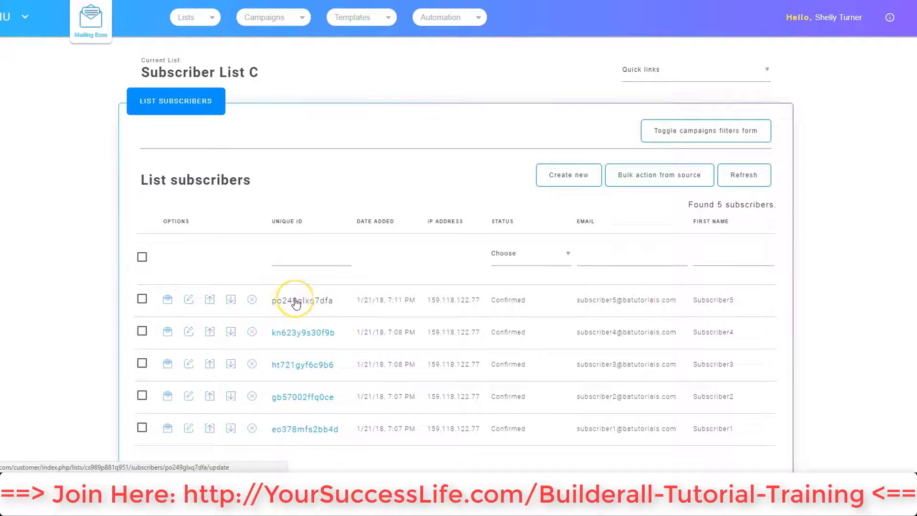
# - Edit Subscriber5 via its unique ID, set Status to Confirmed, save, and cancel back to the list
pyautogui.click(301, 299)
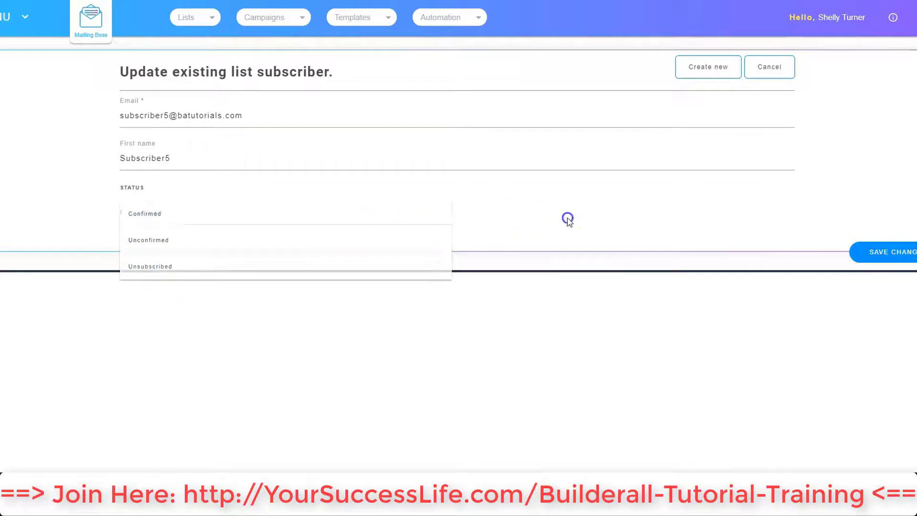
pyautogui.click(144, 214)
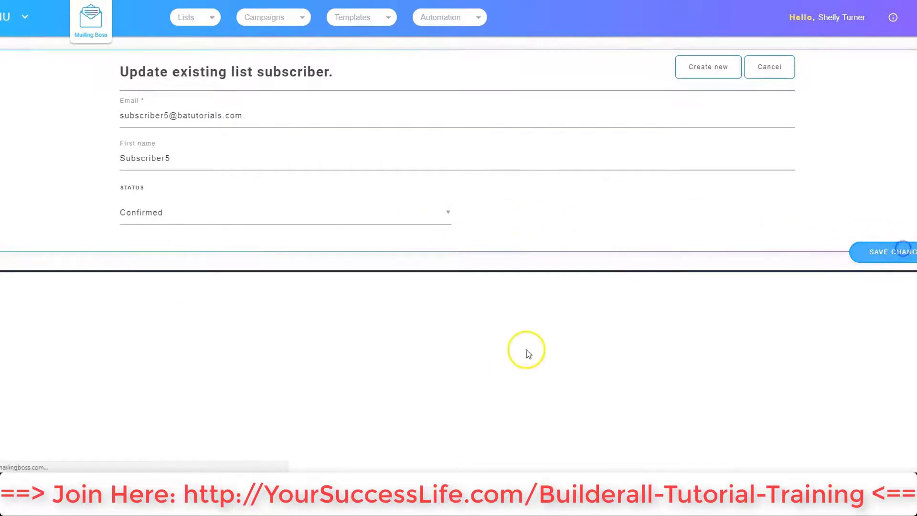
pyautogui.click(896, 252)
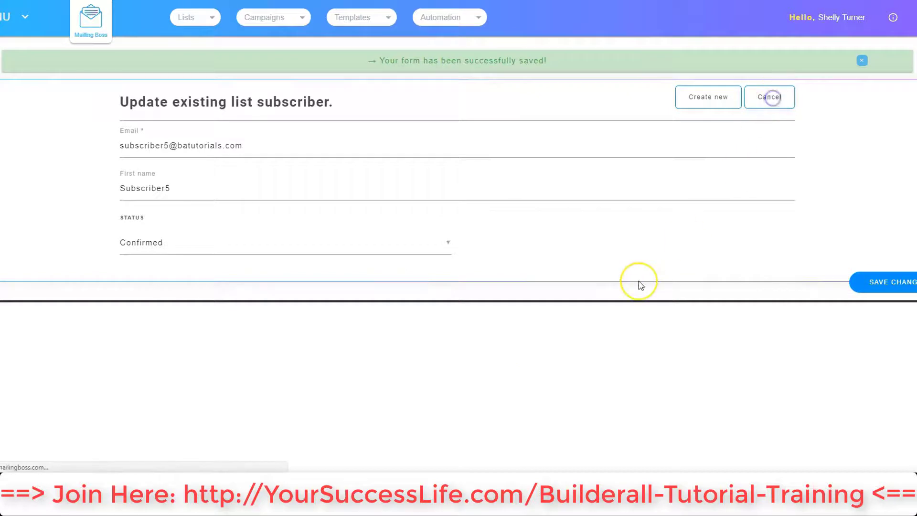
pyautogui.click(769, 97)
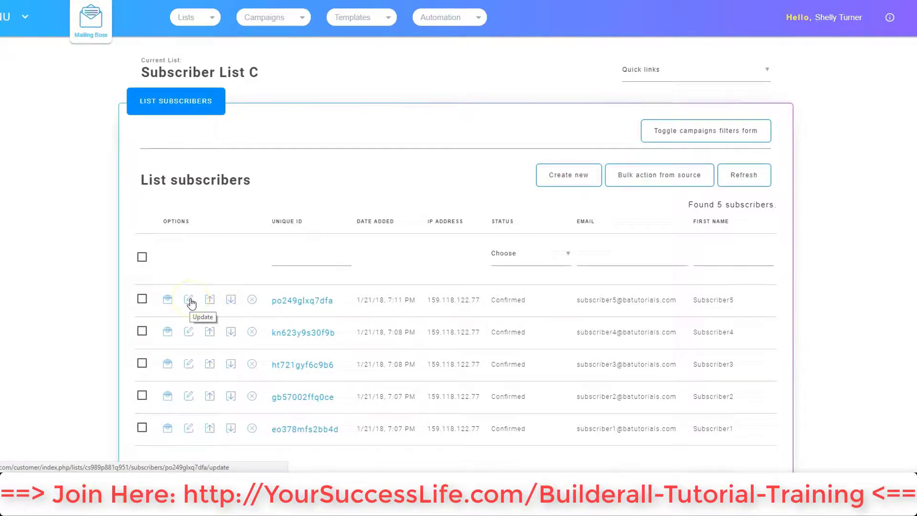
# - Update Subscriber5's record again, keeping Confirmed, save changes, and cancel back to the list
pyautogui.click(189, 300)
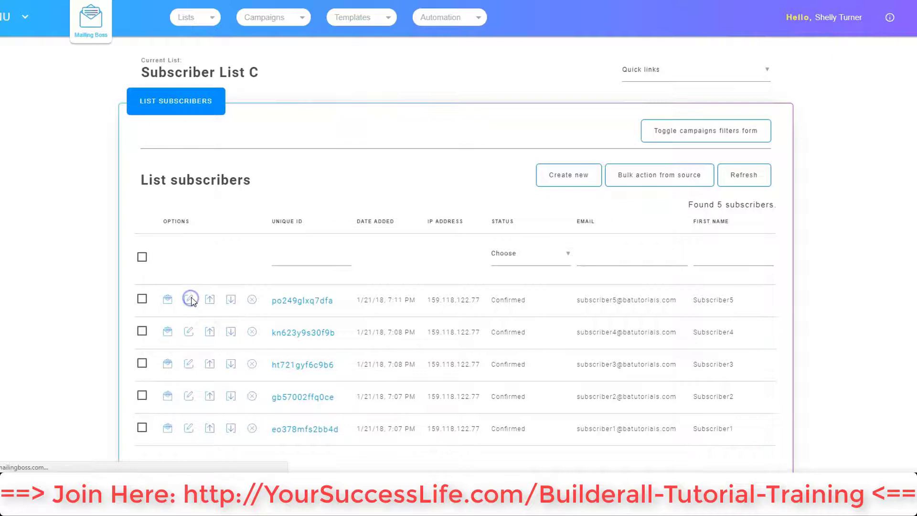
pyautogui.click(189, 300)
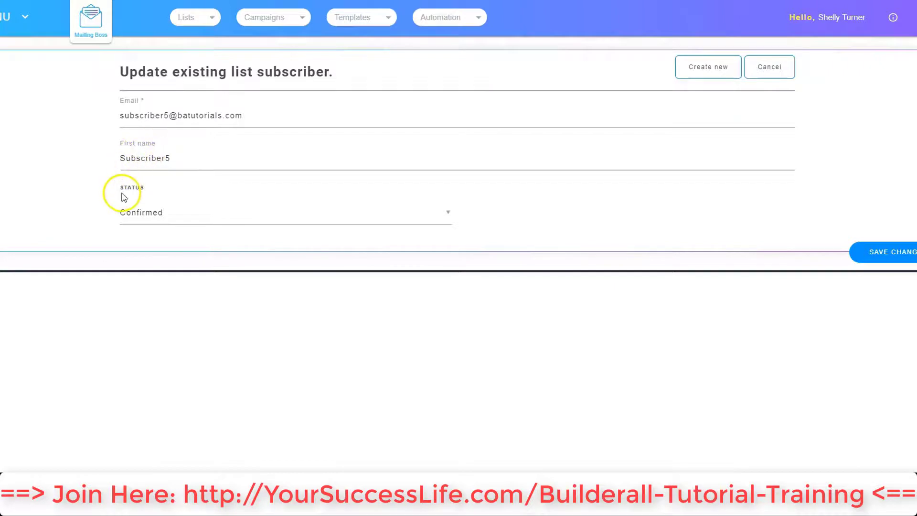
pyautogui.click(888, 252)
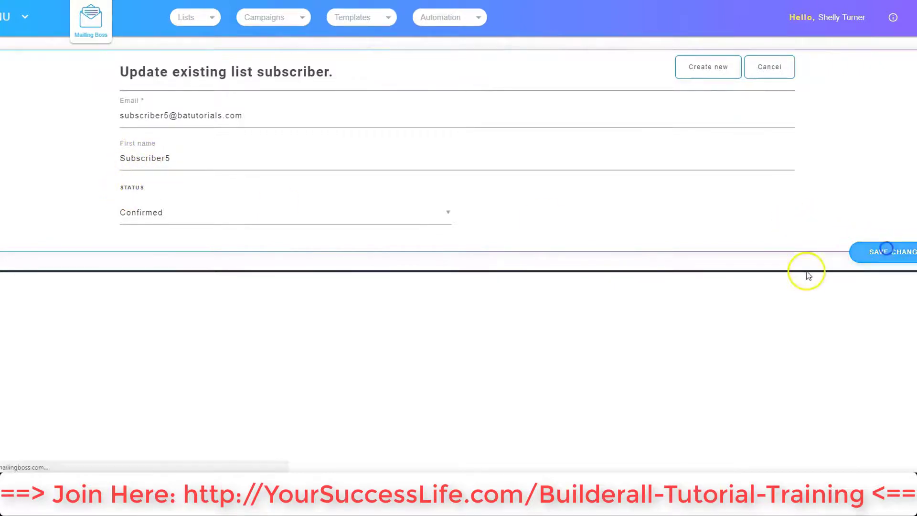
pyautogui.click(888, 251)
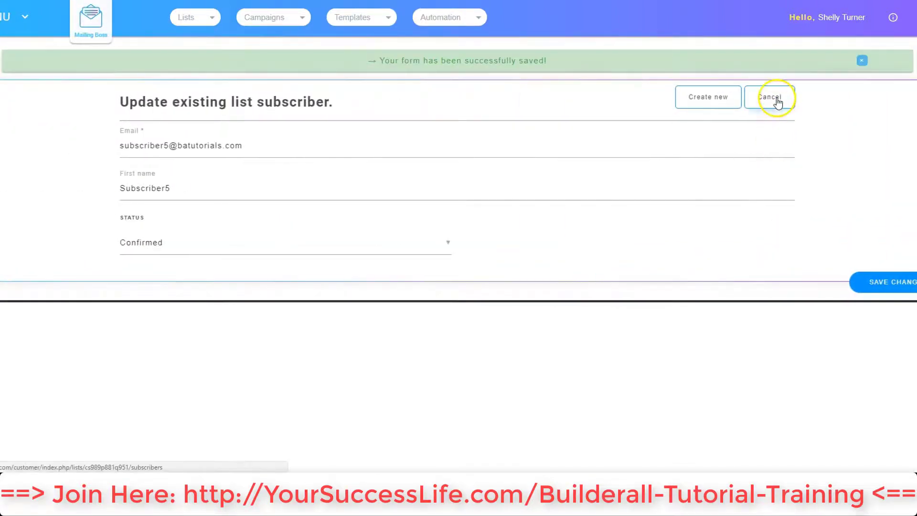
pyautogui.click(772, 97)
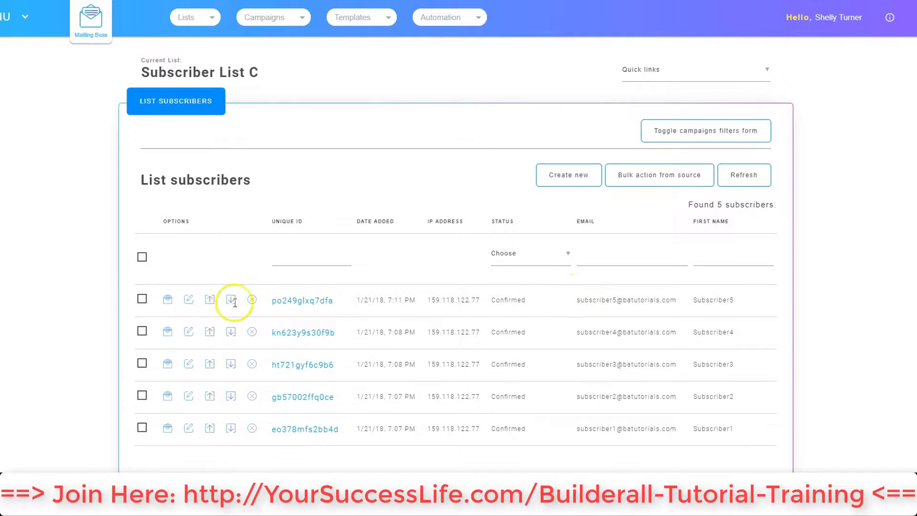
pyautogui.moveTo(705, 303)
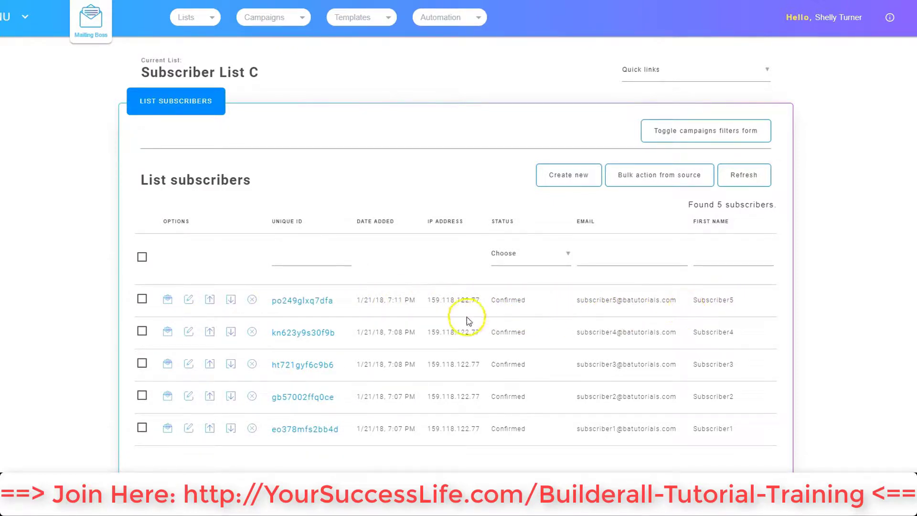
pyautogui.moveTo(251, 299)
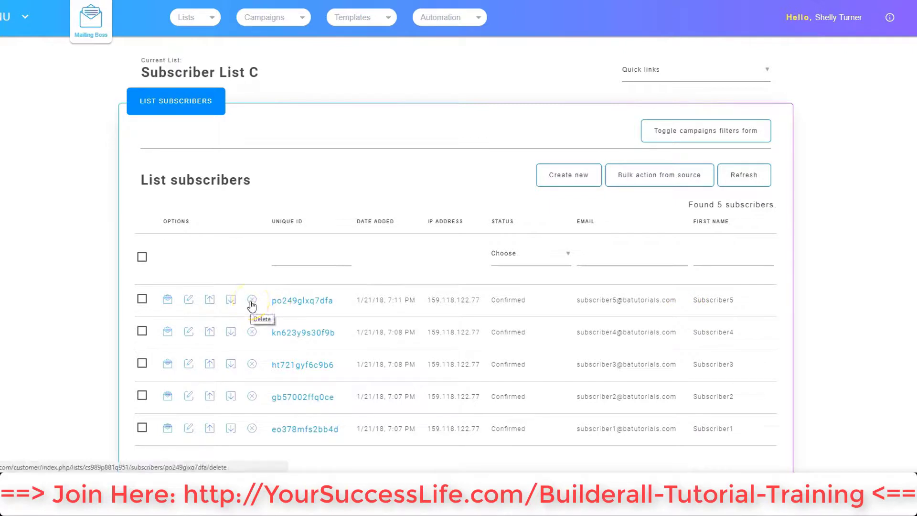
pyautogui.moveTo(251, 300)
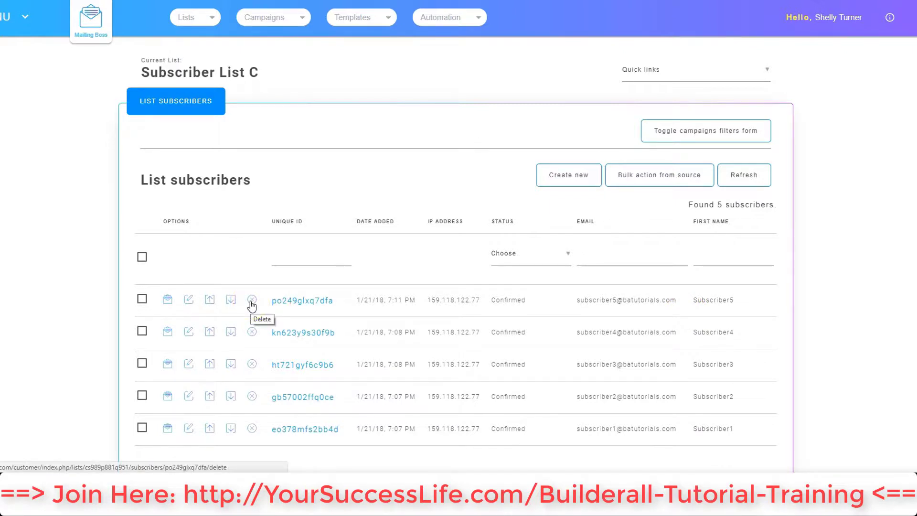
# - Delete Subscriber5 and confirm, leaving Subscriber List C with four subscribers
pyautogui.click(251, 300)
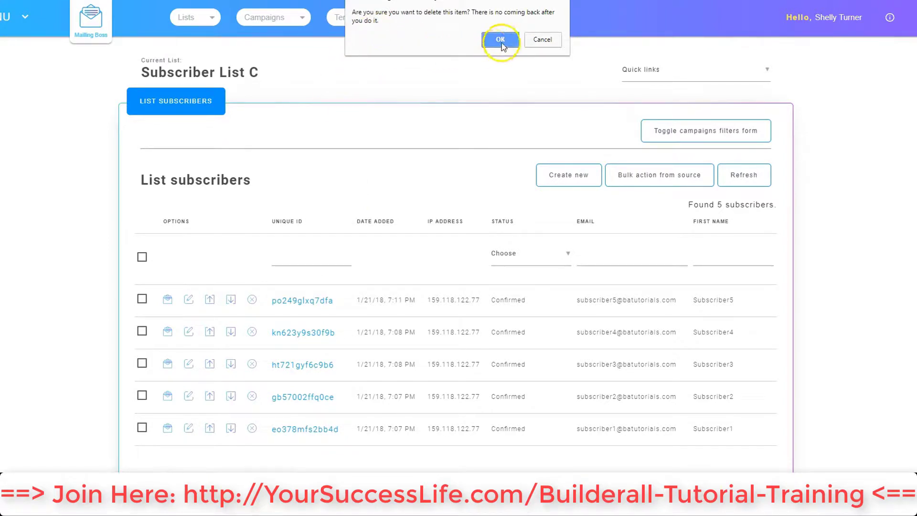
pyautogui.click(503, 40)
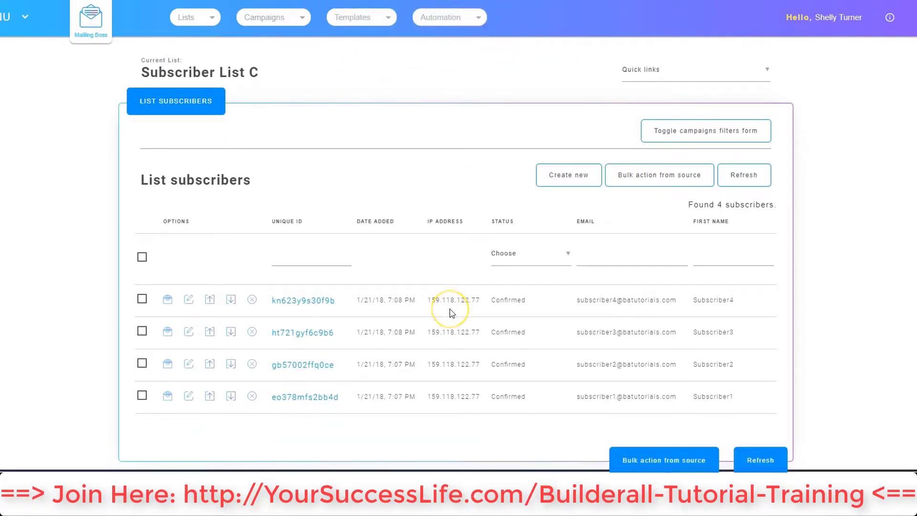